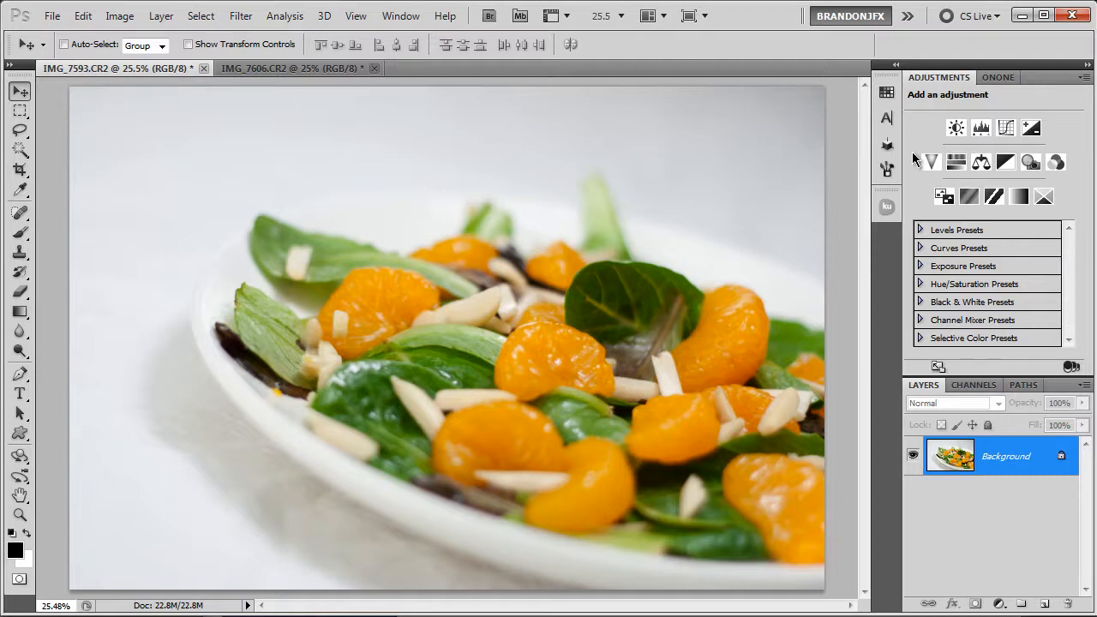
{"action": "mouse_move", "coordinate": [493, 229]}
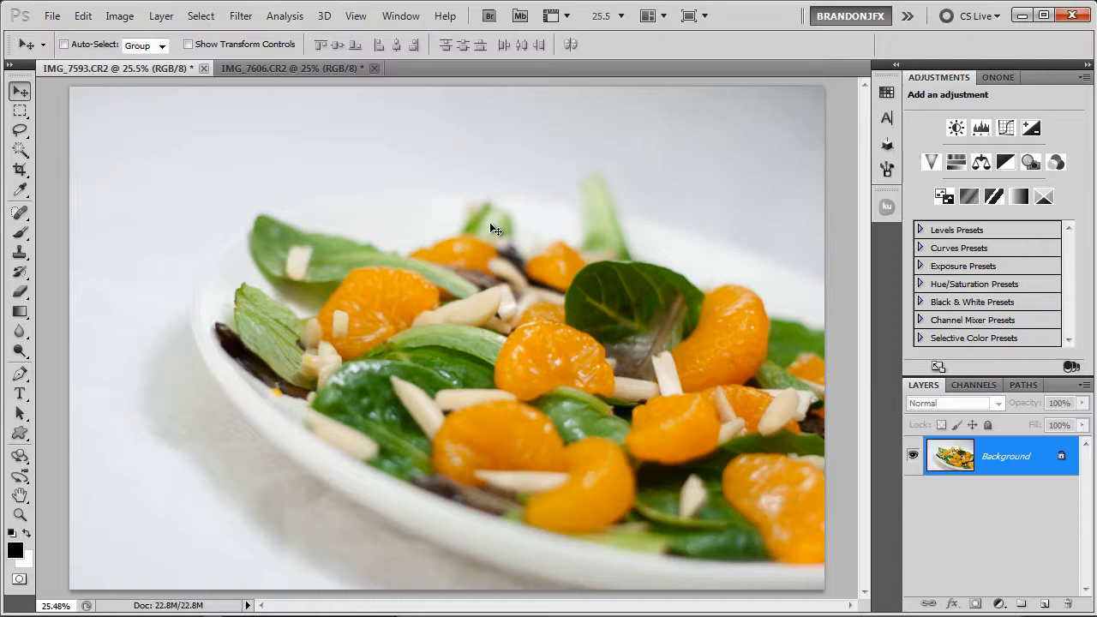
Step: Open the new fill or adjustment layer menu in the Layers panel for the salad photo
{"action": "left_click", "coordinate": [994, 455]}
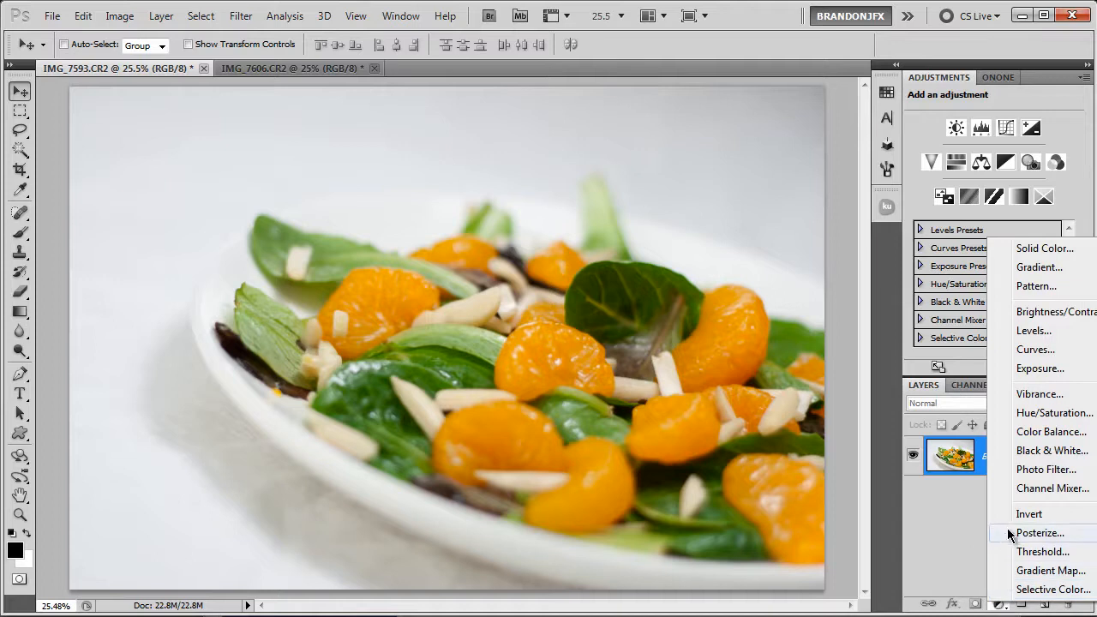
Step: Choose Levels to create a Levels 1 adjustment layer above the salad background
{"action": "left_click", "coordinate": [1034, 330]}
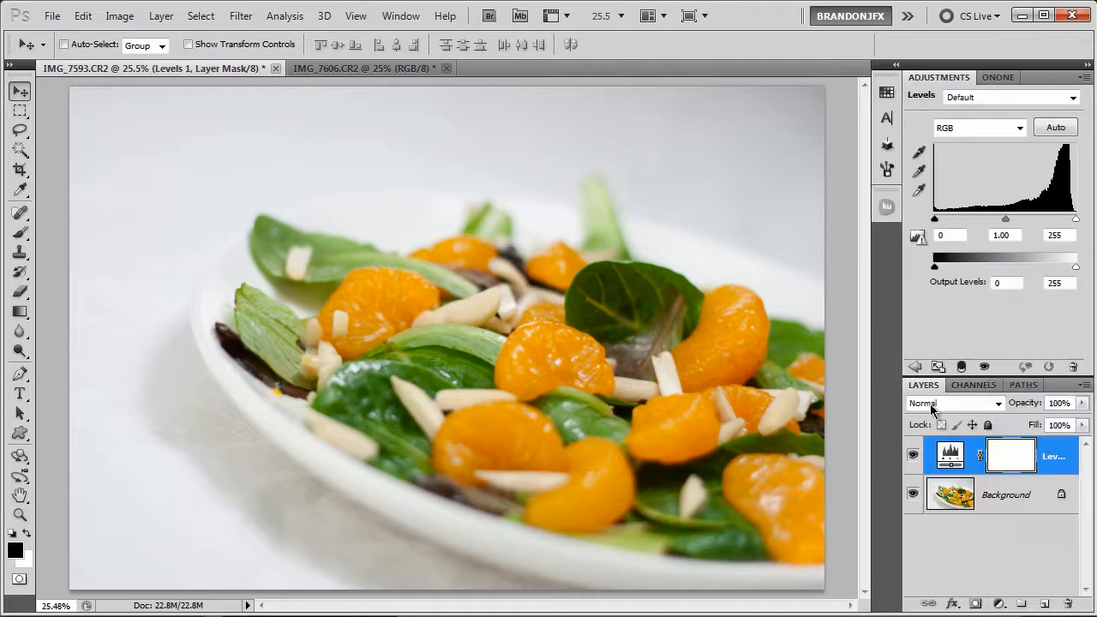
{"action": "mouse_move", "coordinate": [934, 167]}
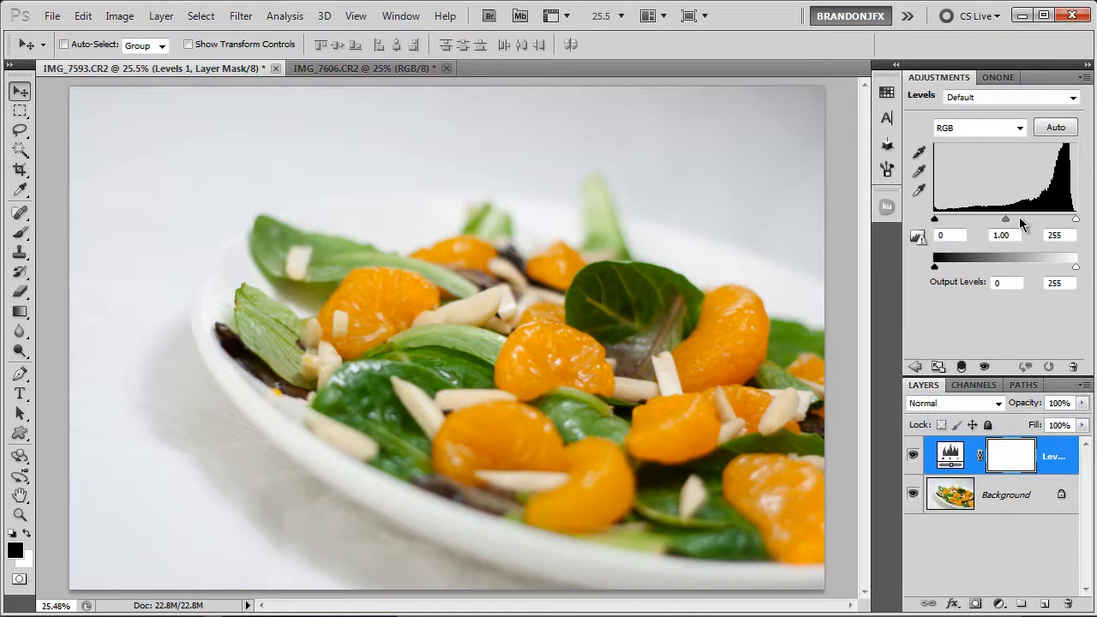
{"action": "mouse_move", "coordinate": [1054, 236]}
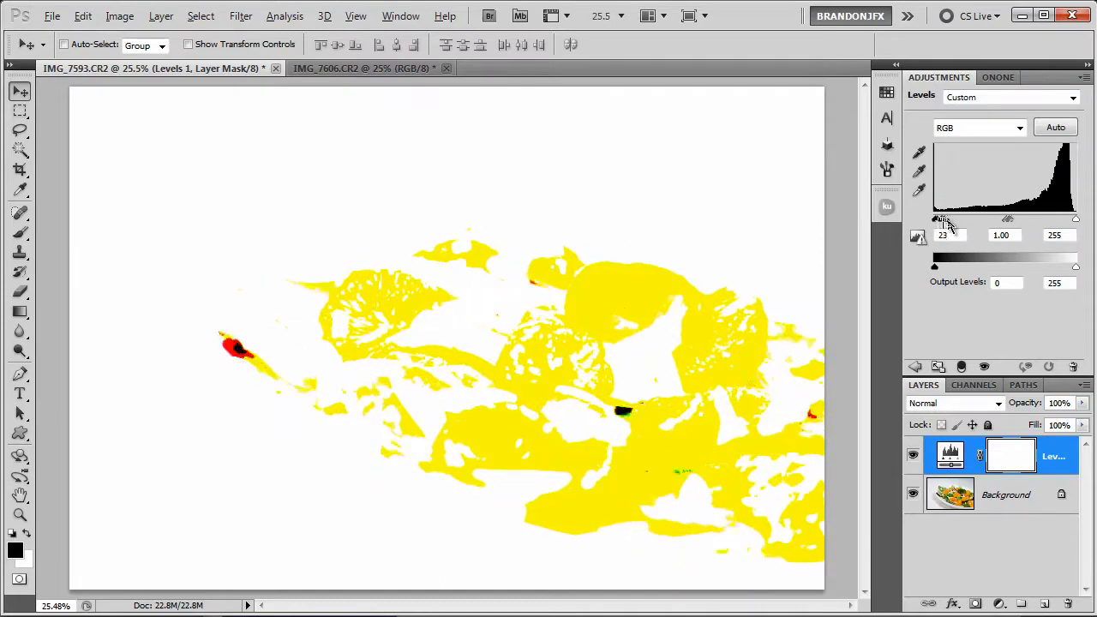
Step: Drag the Levels black slider to 20 and the white slider to 244
{"action": "left_click_drag", "start_coordinate": [944, 221], "coordinate": [938, 221]}
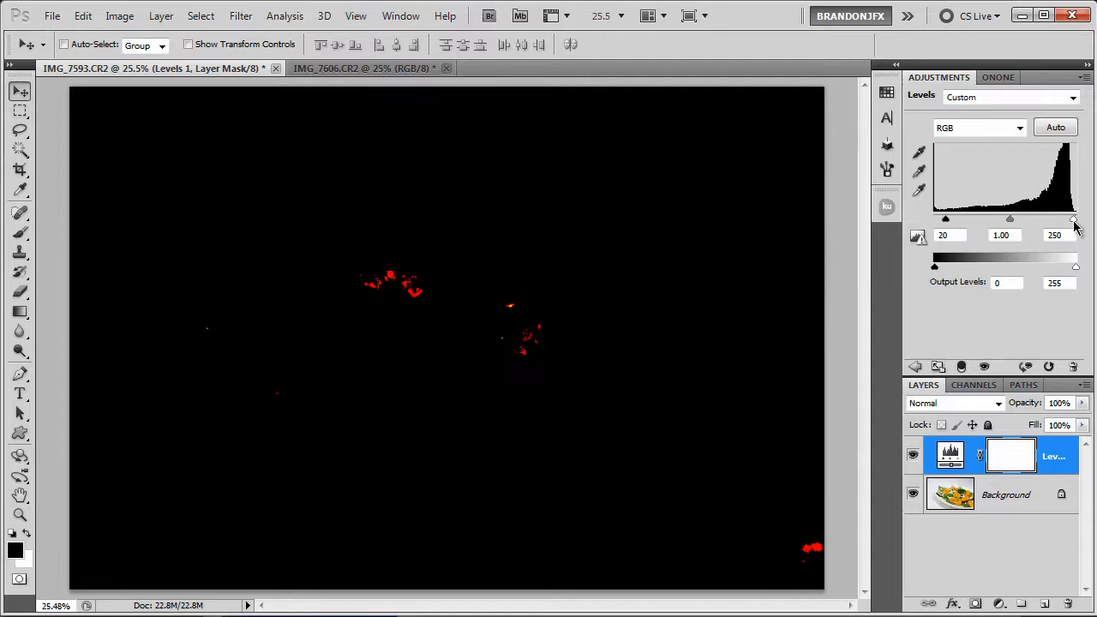
{"action": "left_click_drag", "start_coordinate": [1074, 219], "coordinate": [1071, 220]}
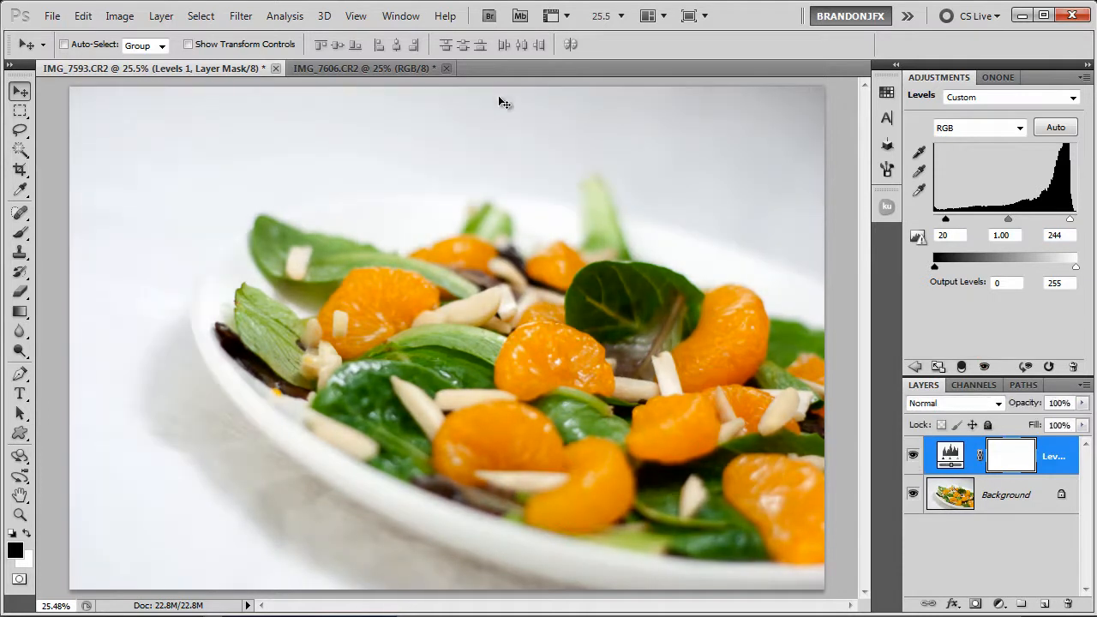
Step: Switch to the IMG_7606.CR2 camera lens document tab
{"action": "left_click", "coordinate": [364, 68]}
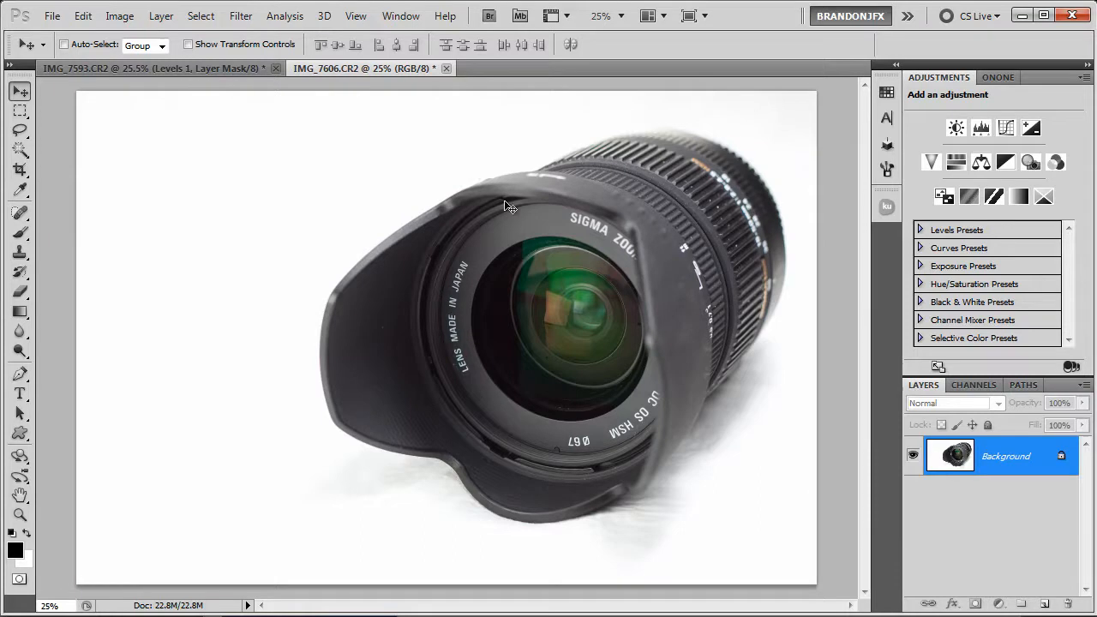
{"action": "mouse_move", "coordinate": [993, 589]}
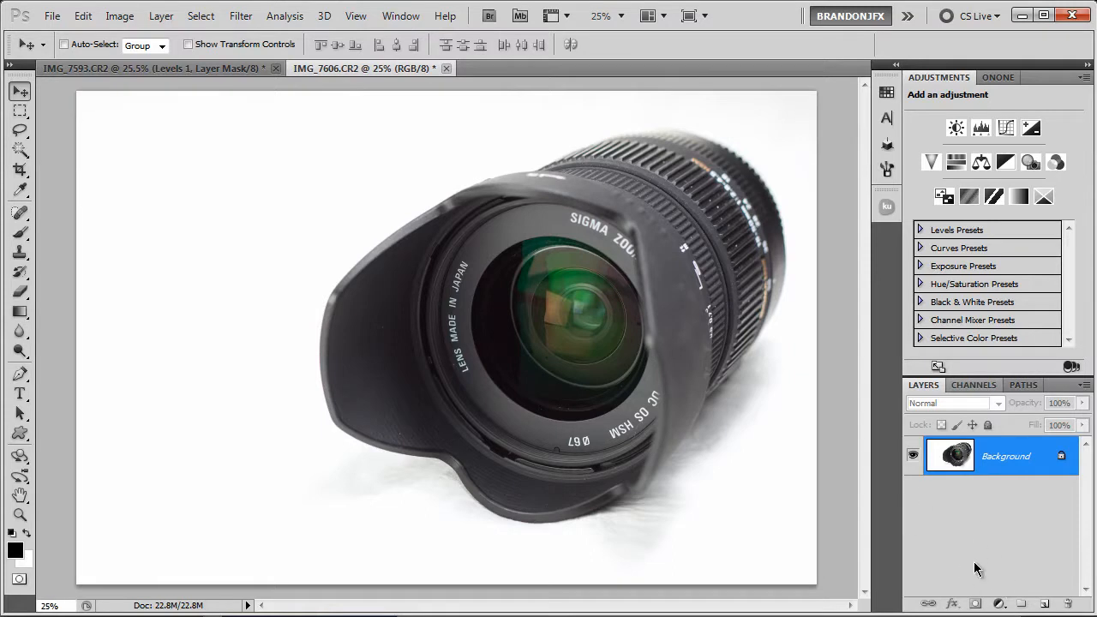
{"action": "mouse_move", "coordinate": [1011, 571]}
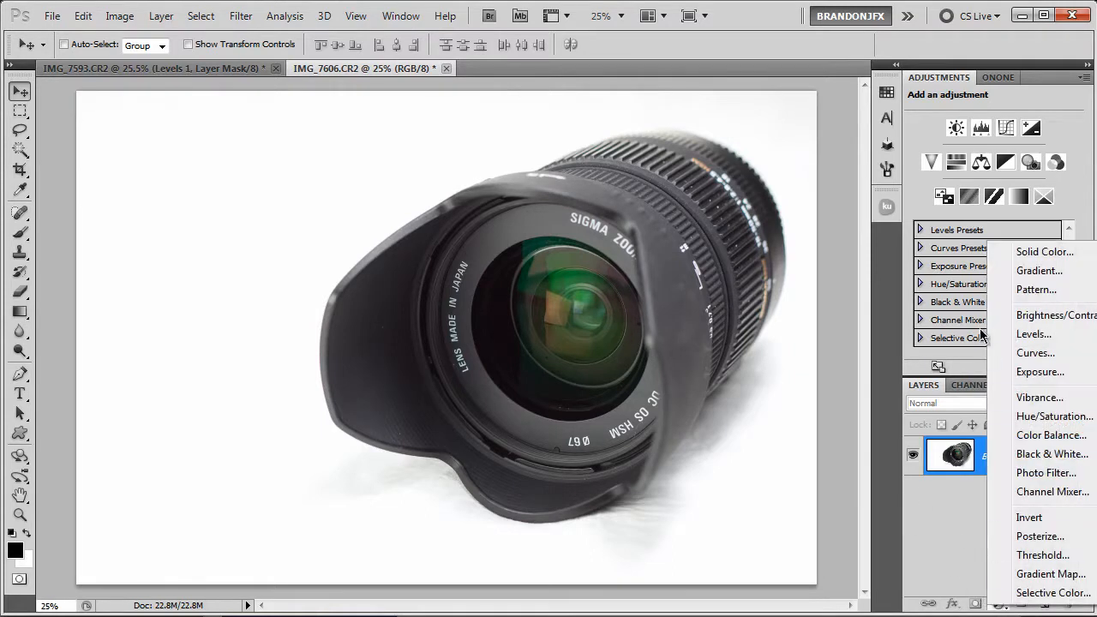
Step: Add a Levels layer to the lens photo and toggle its visibility to compare
{"action": "left_click", "coordinate": [1034, 334]}
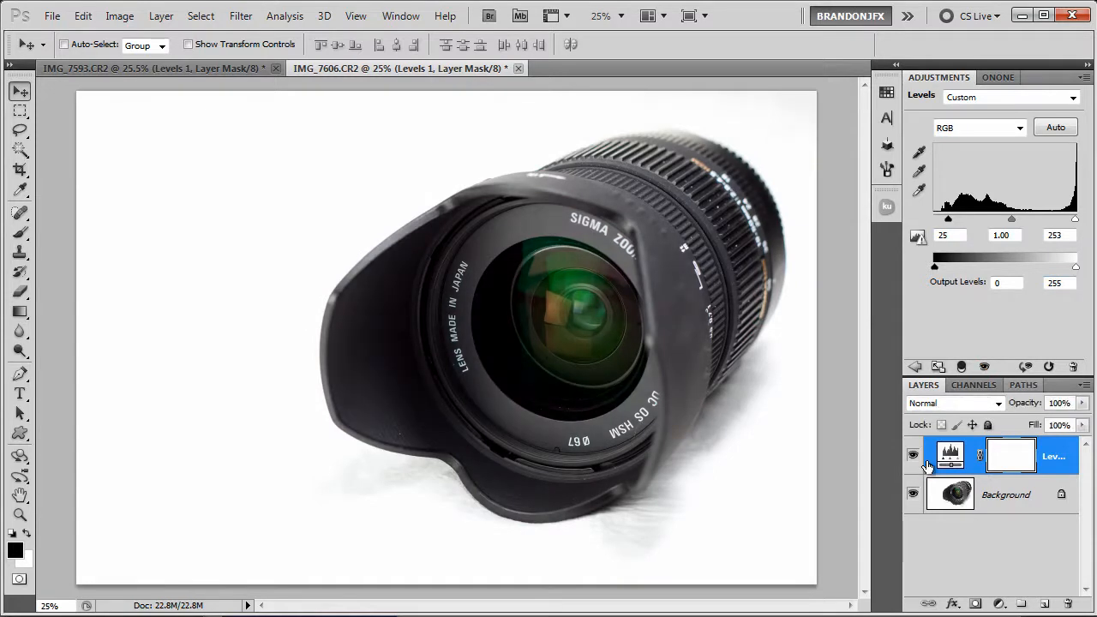
{"action": "mouse_move", "coordinate": [949, 455]}
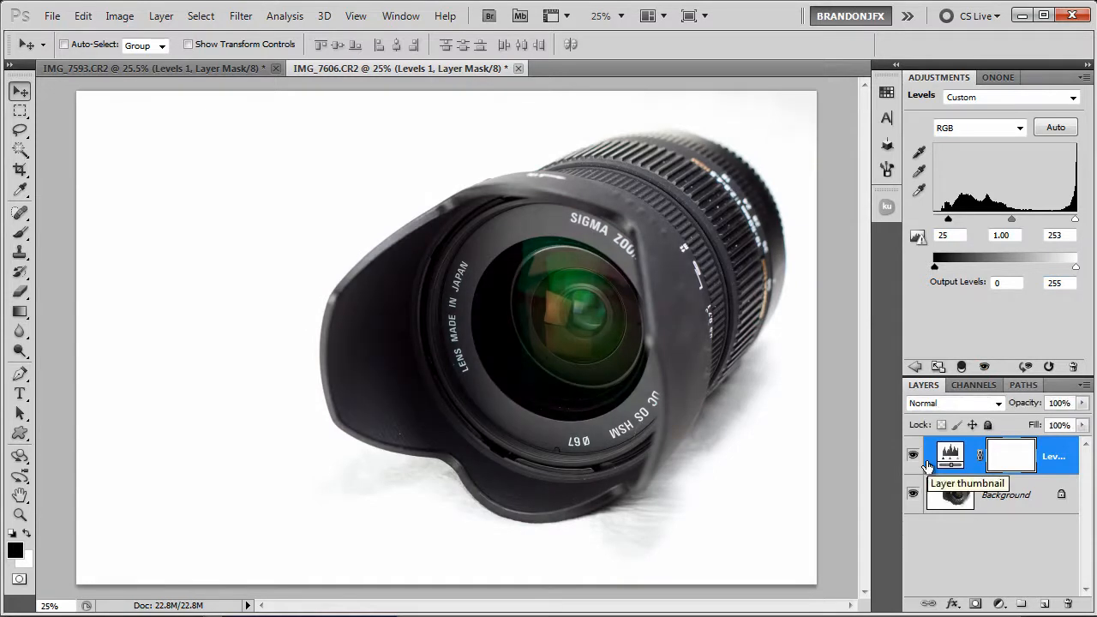
{"action": "left_click", "coordinate": [1032, 455]}
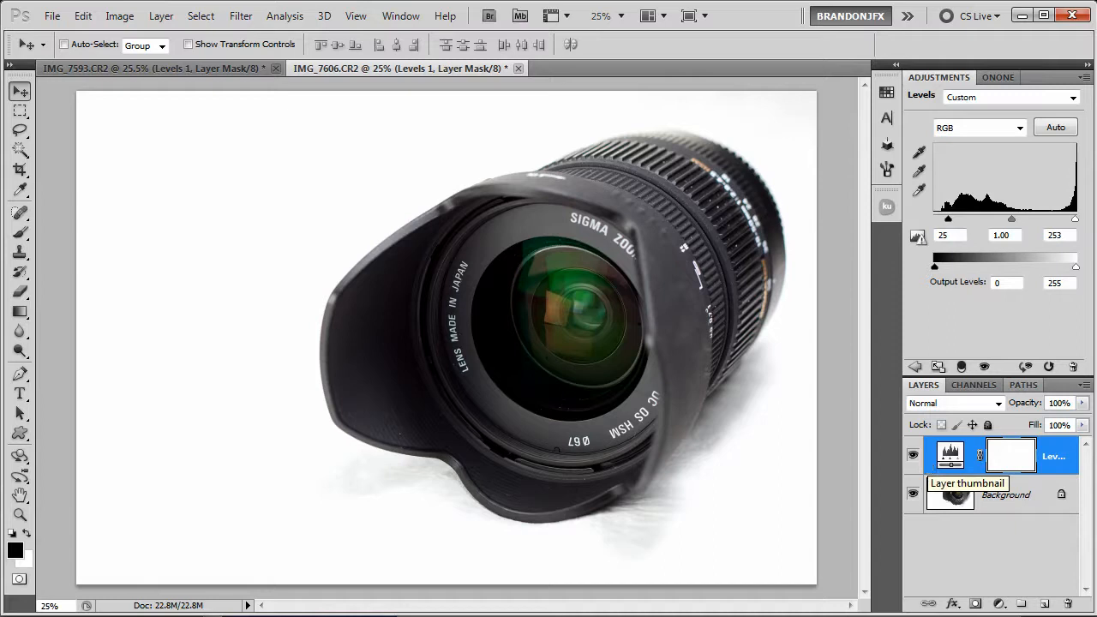